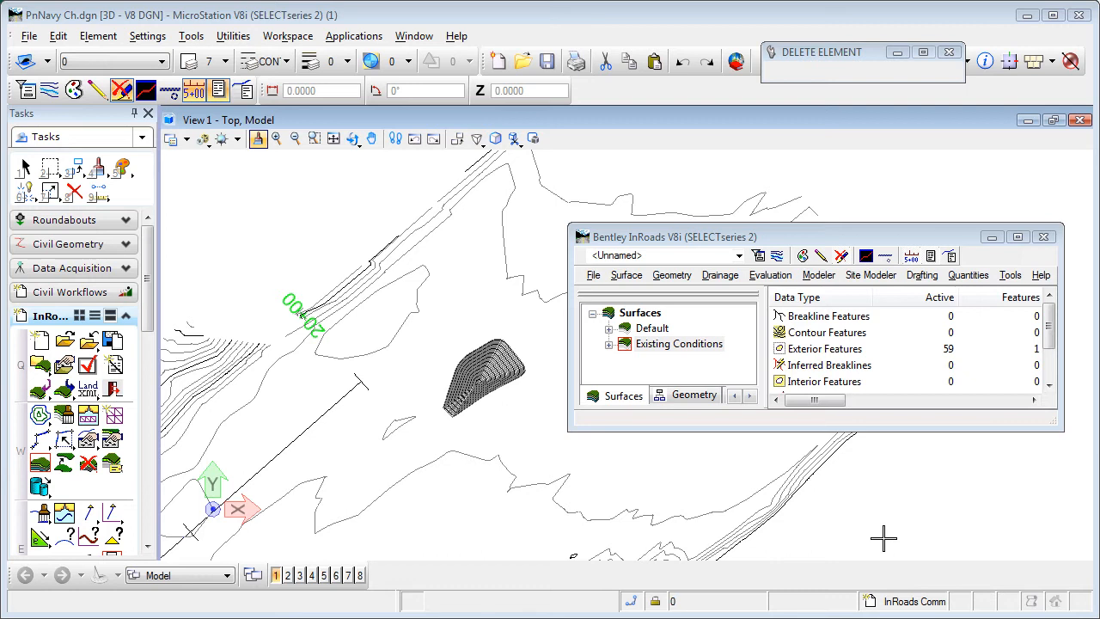
mouse_move(588, 206)
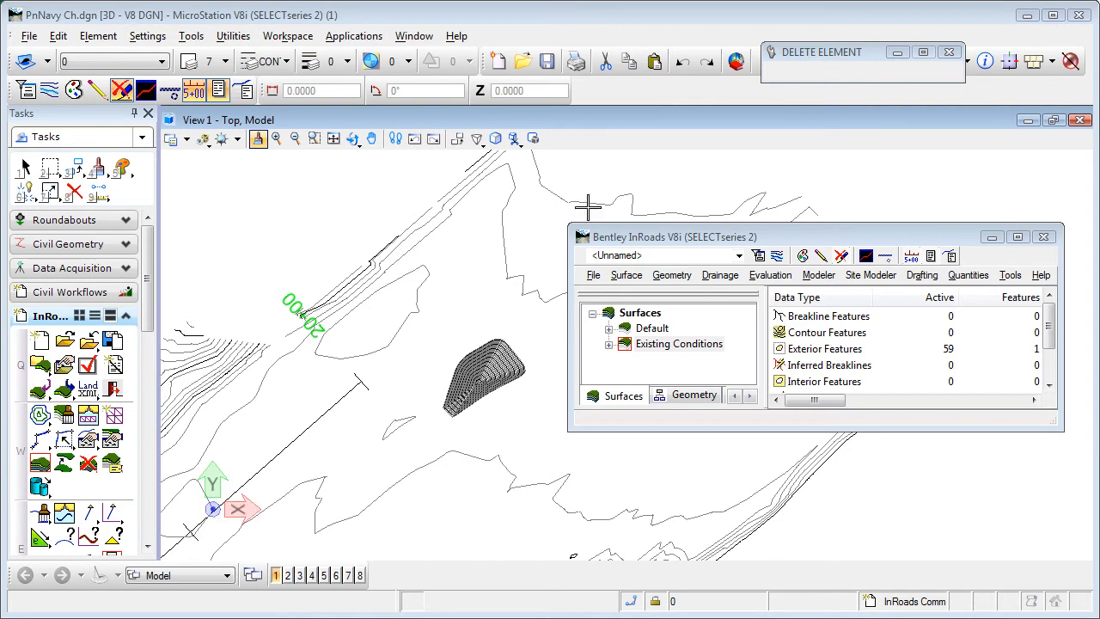
mouse_move(492, 385)
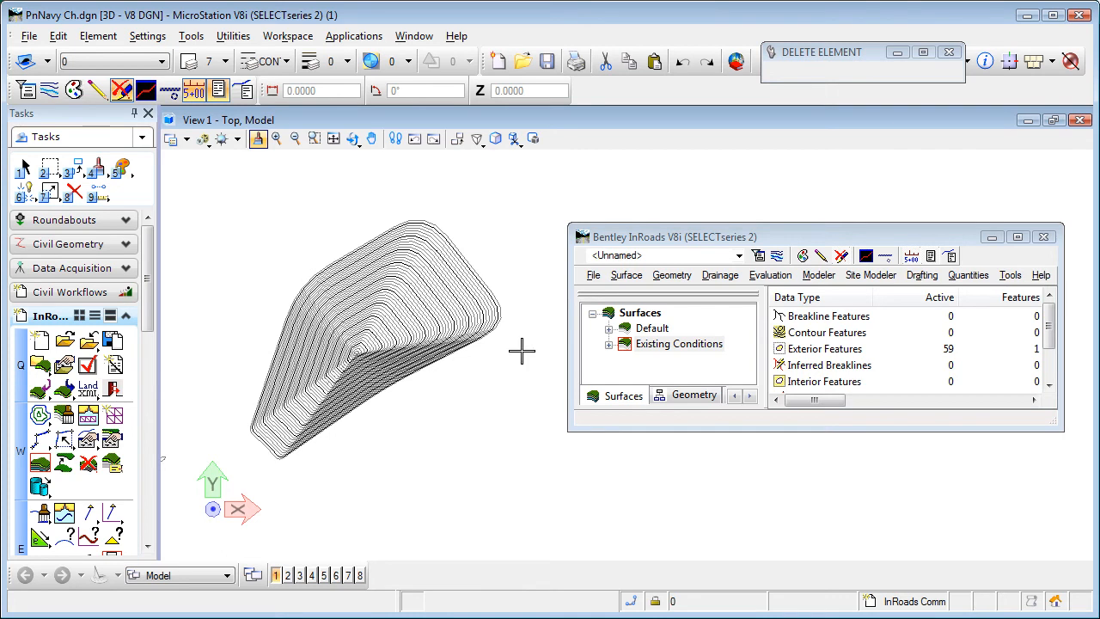
Step: Widen the InRoads explorer to show more of the surface data columns
left_click_drag(670, 237, 610, 237)
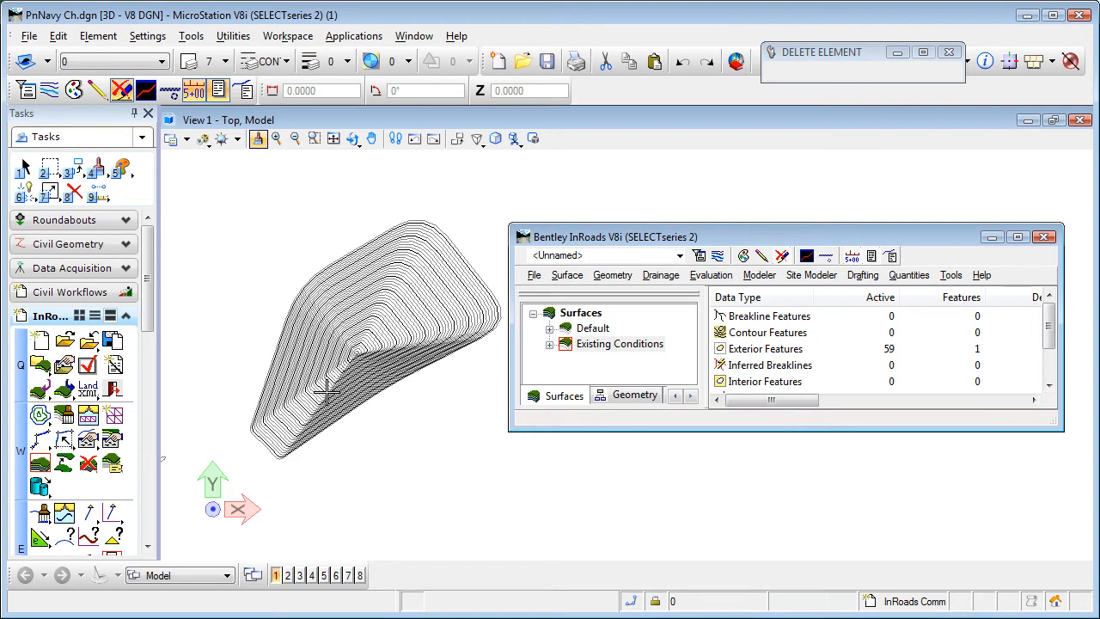
mouse_move(669, 269)
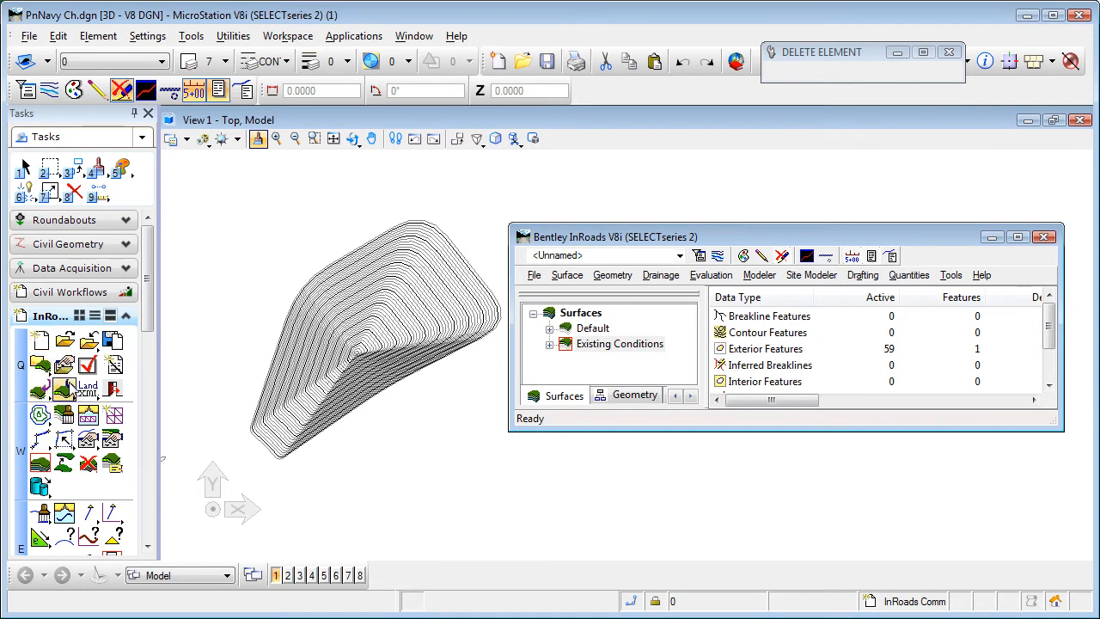
left_click(950, 275)
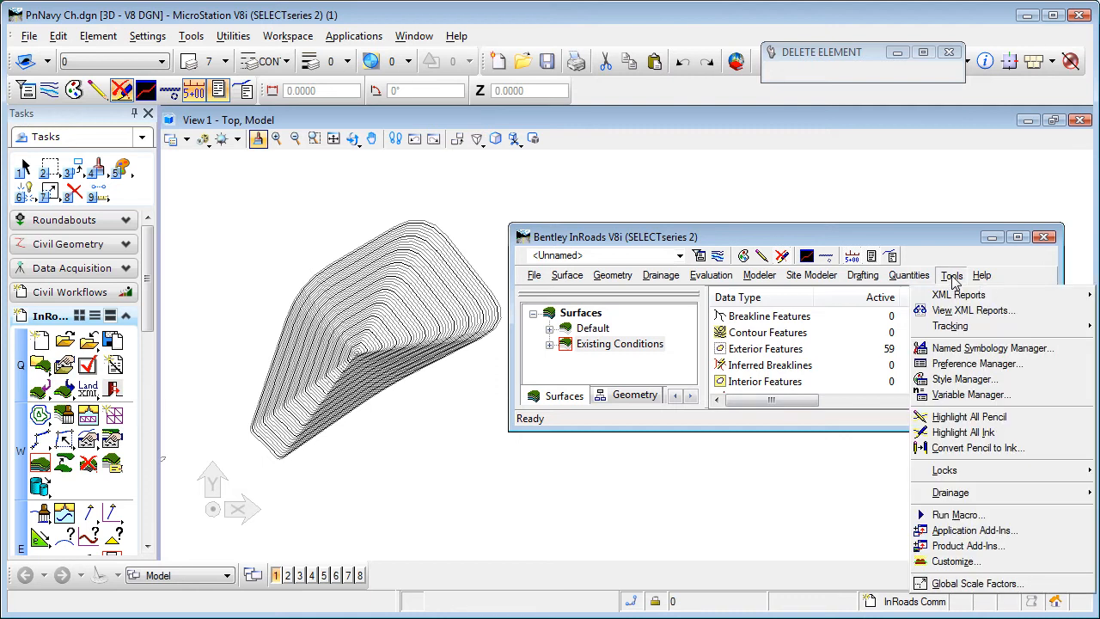
mouse_move(970, 529)
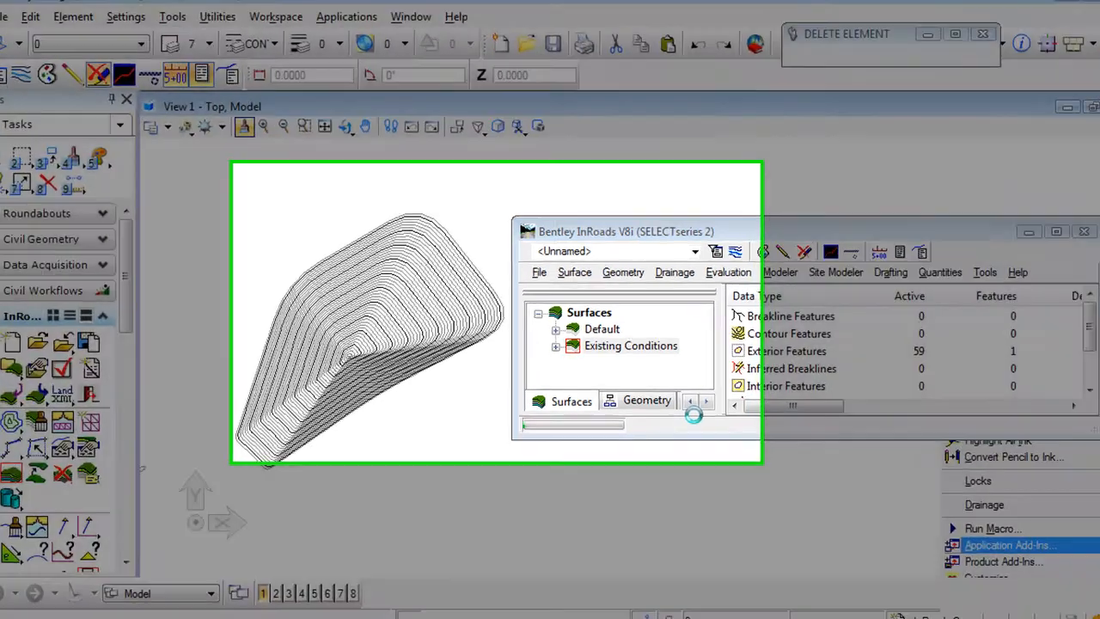
left_click(1007, 545)
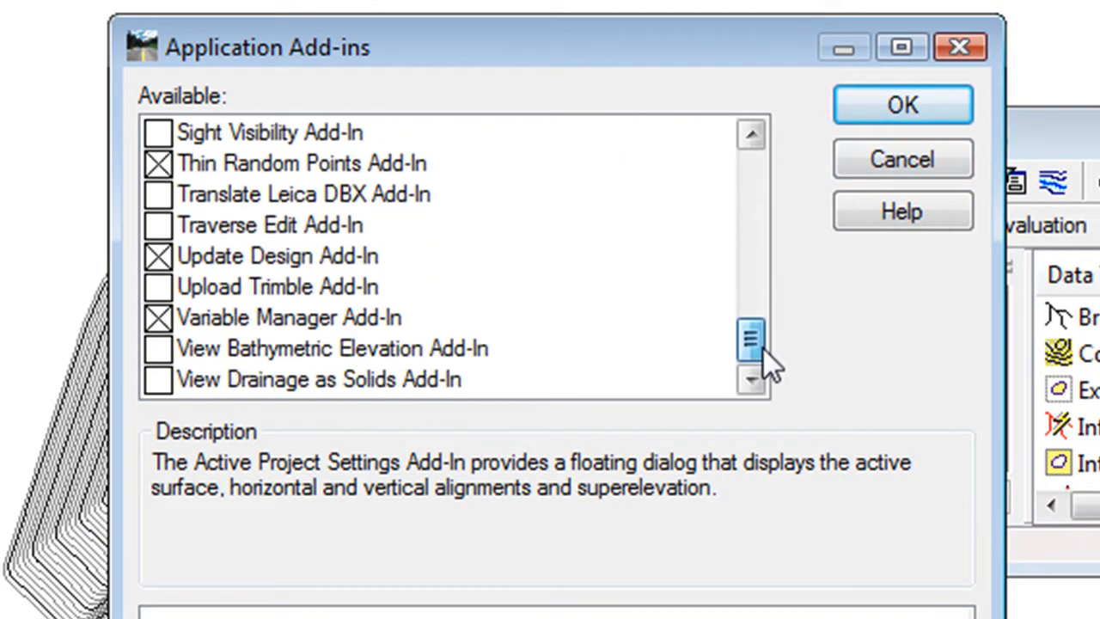
left_click(275, 255)
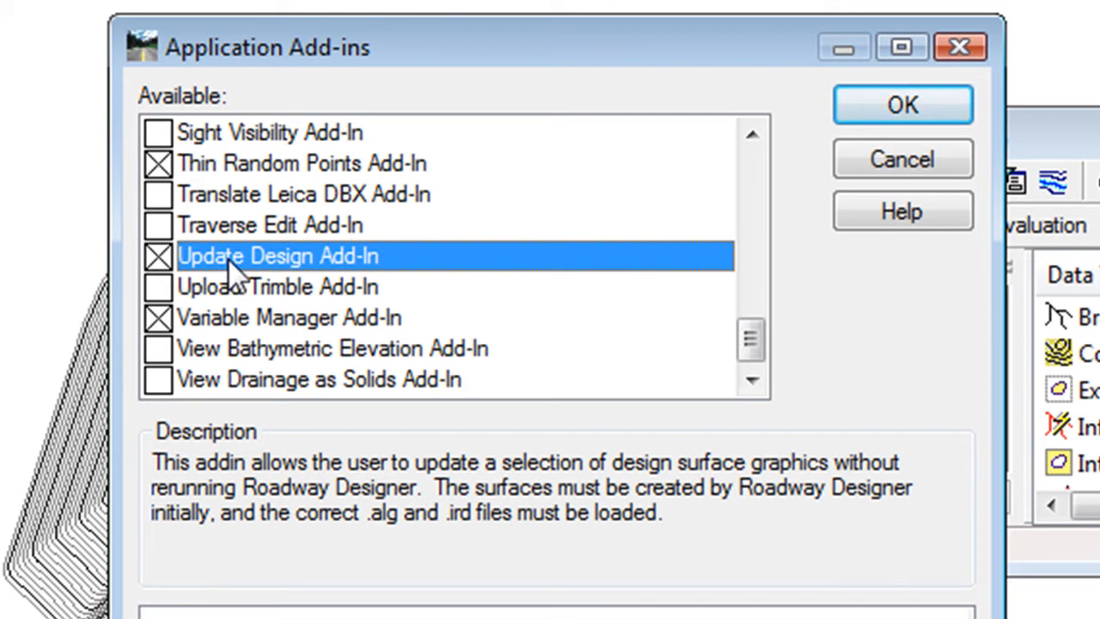
left_click(289, 317)
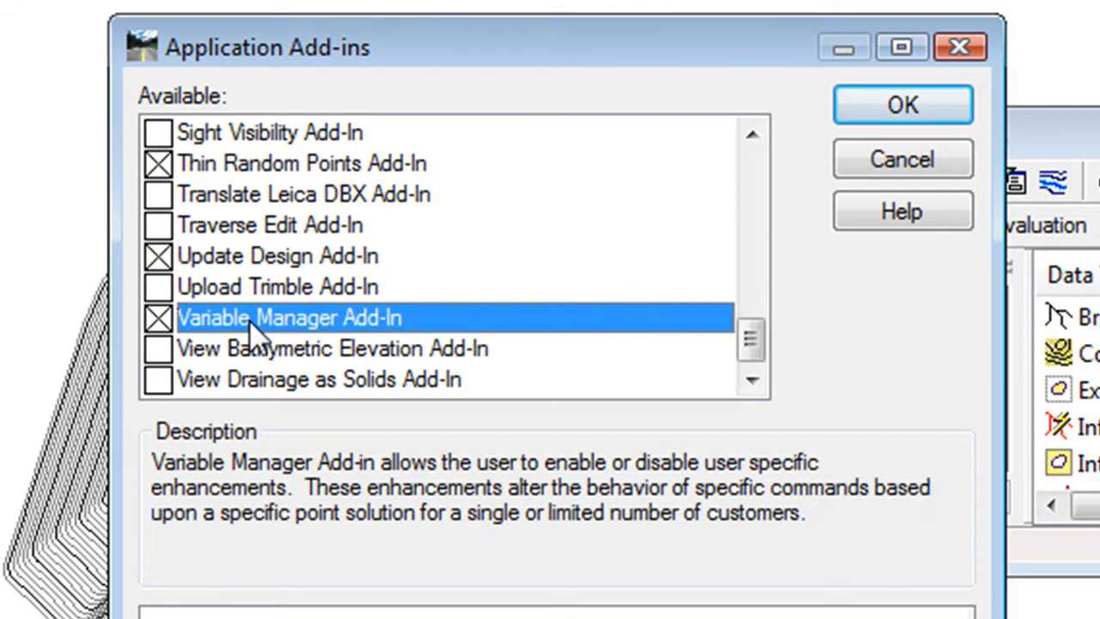
mouse_move(526, 399)
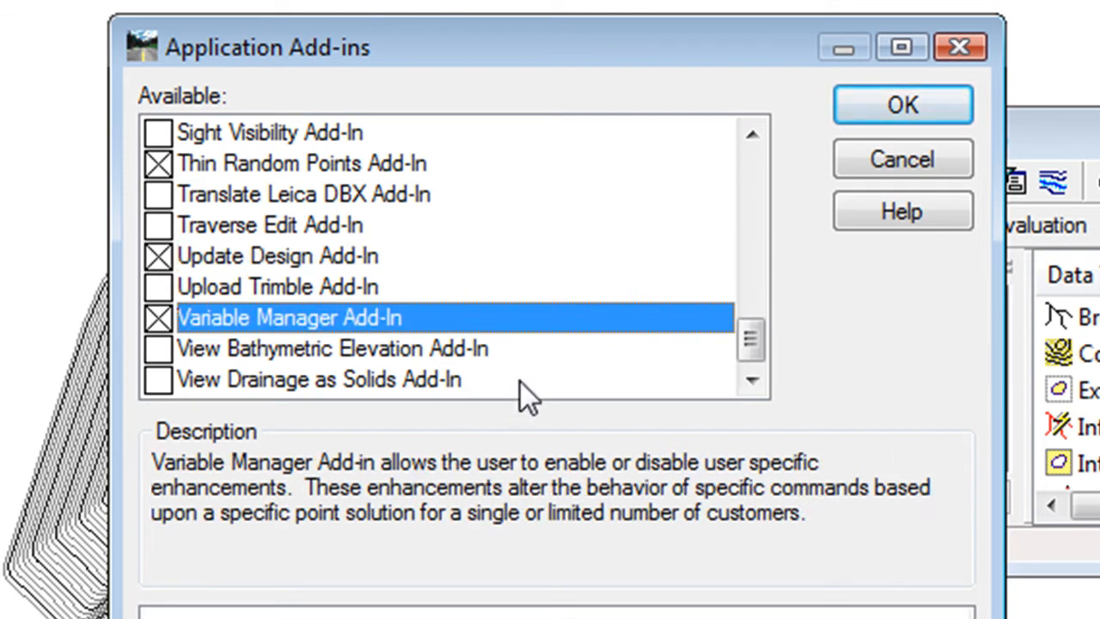
mouse_move(902, 105)
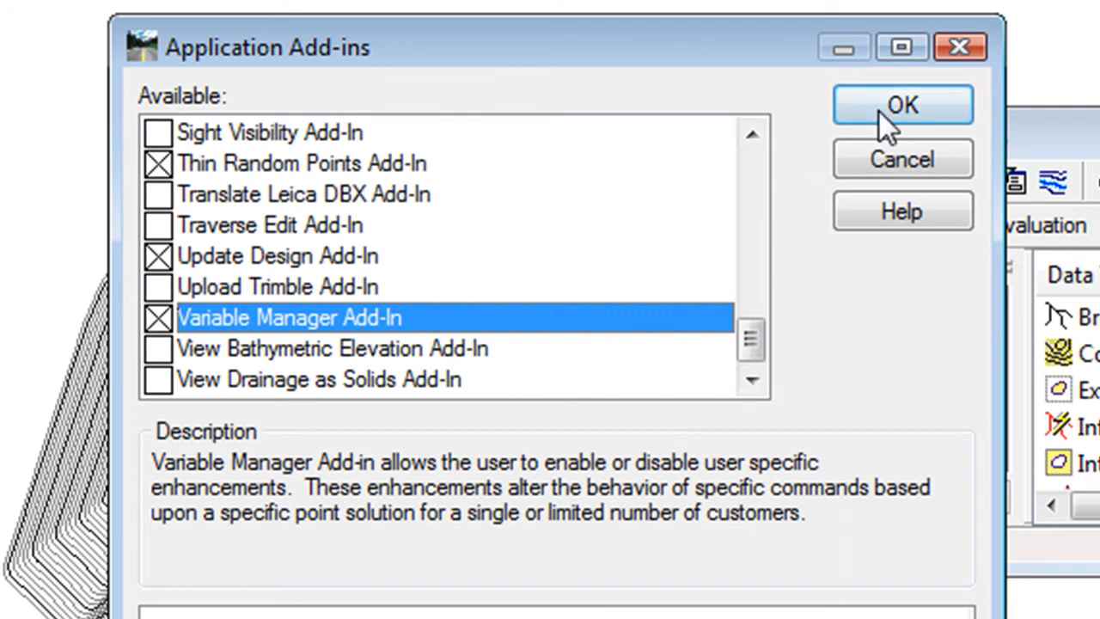
left_click(900, 105)
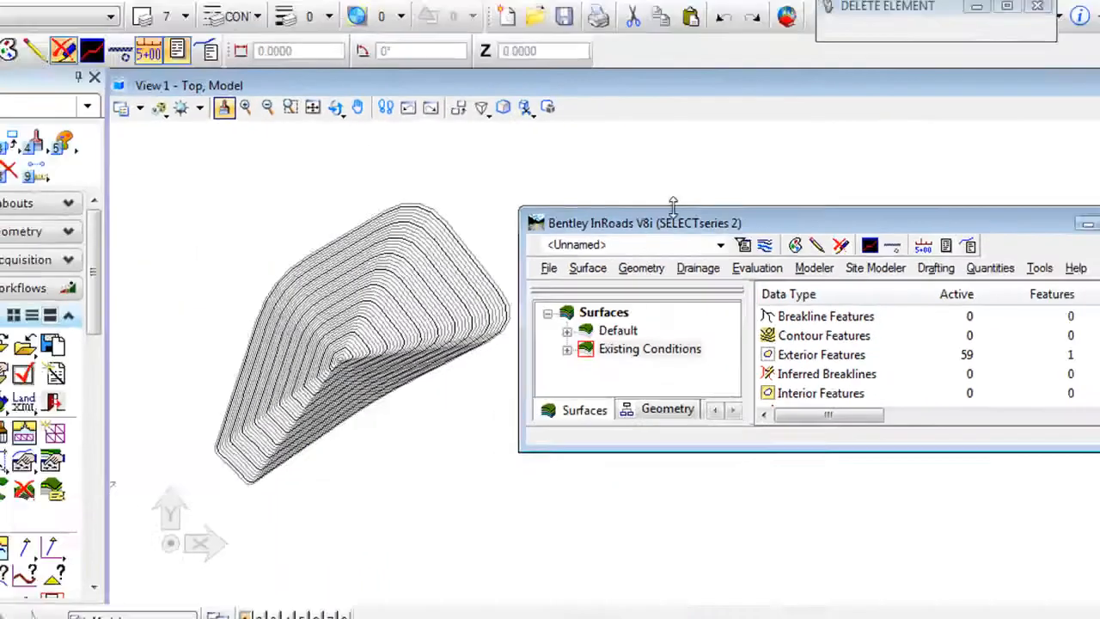
left_click(854, 93)
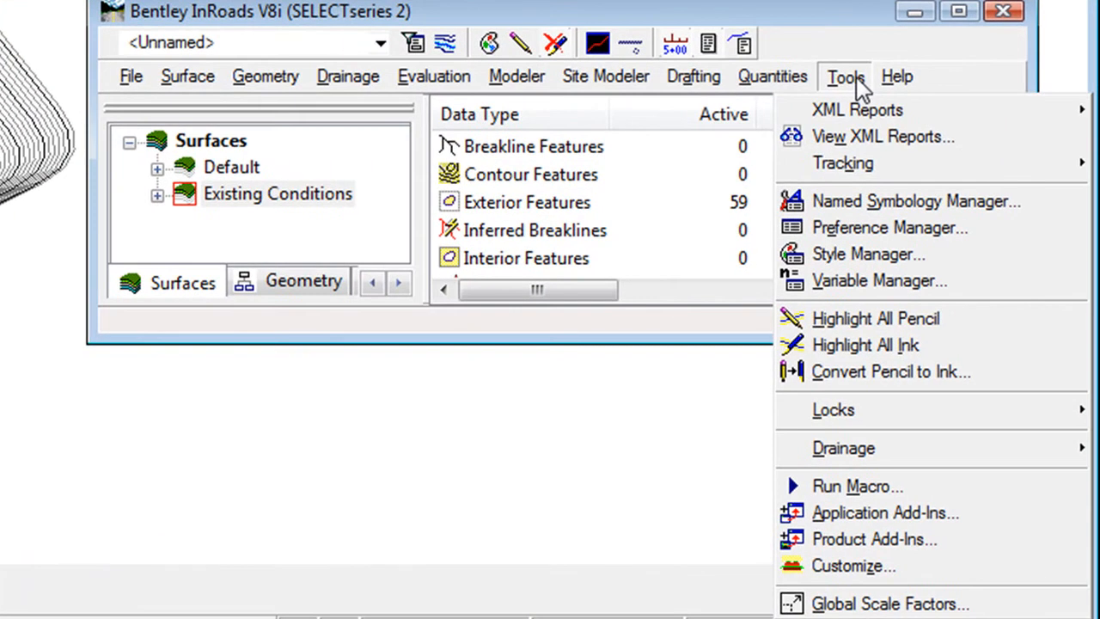
left_click(878, 280)
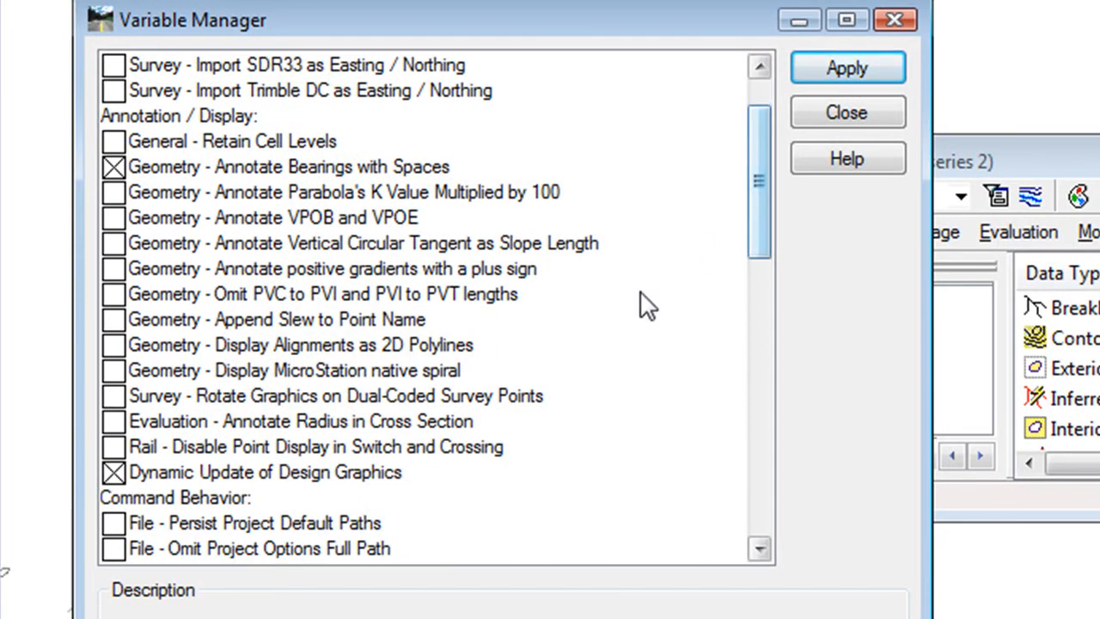
left_click(265, 471)
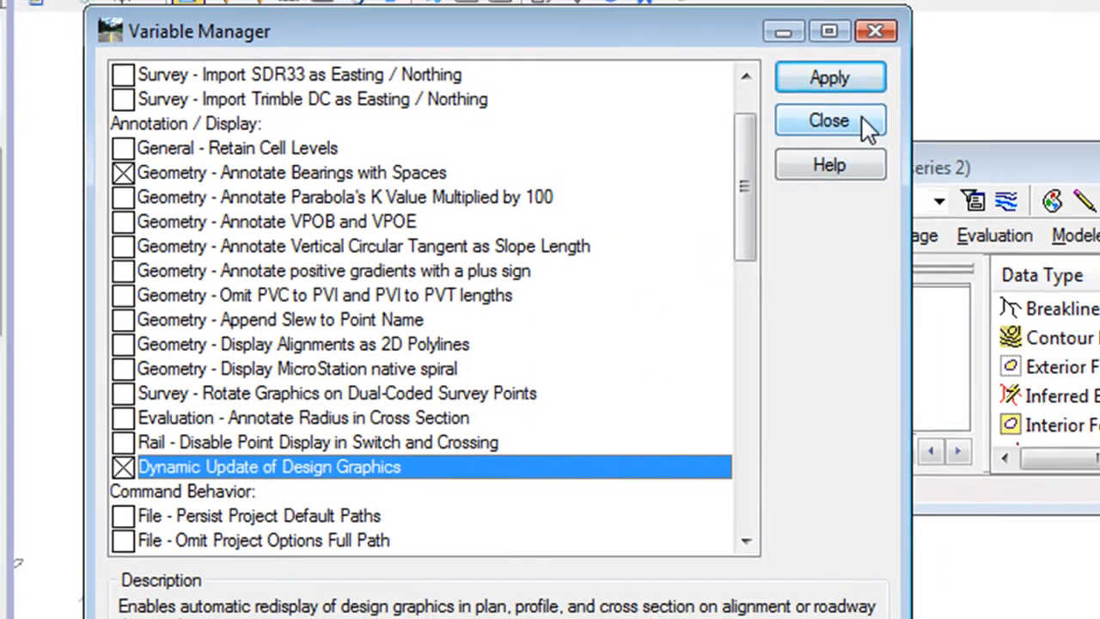
left_click(829, 121)
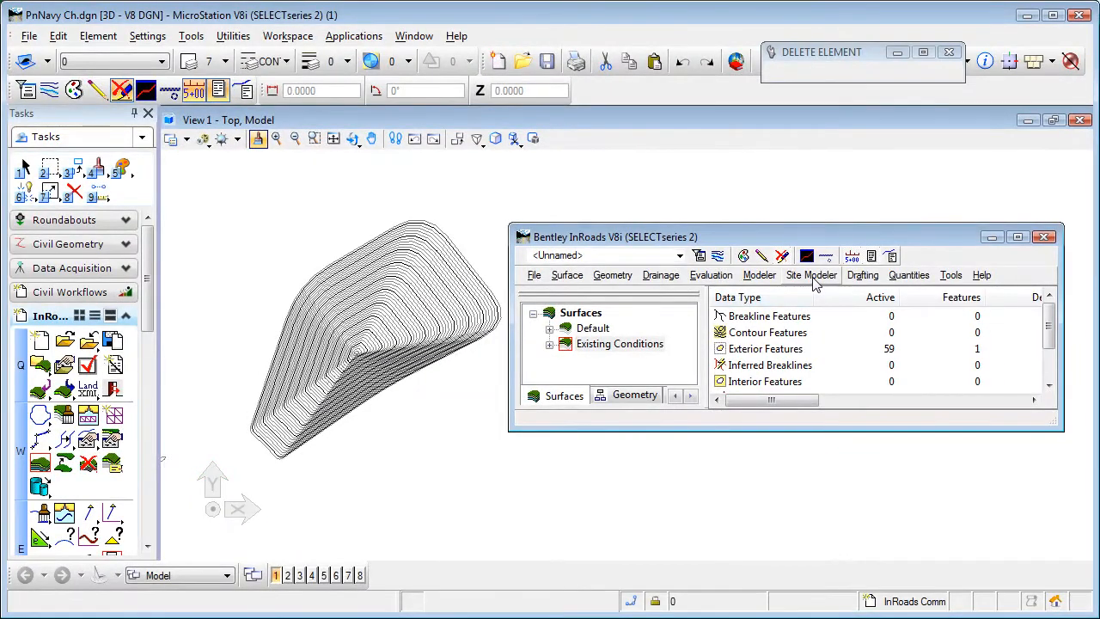
Step: Confirm Update Design Settings under Modeler with Contours kept checked
left_click(759, 275)
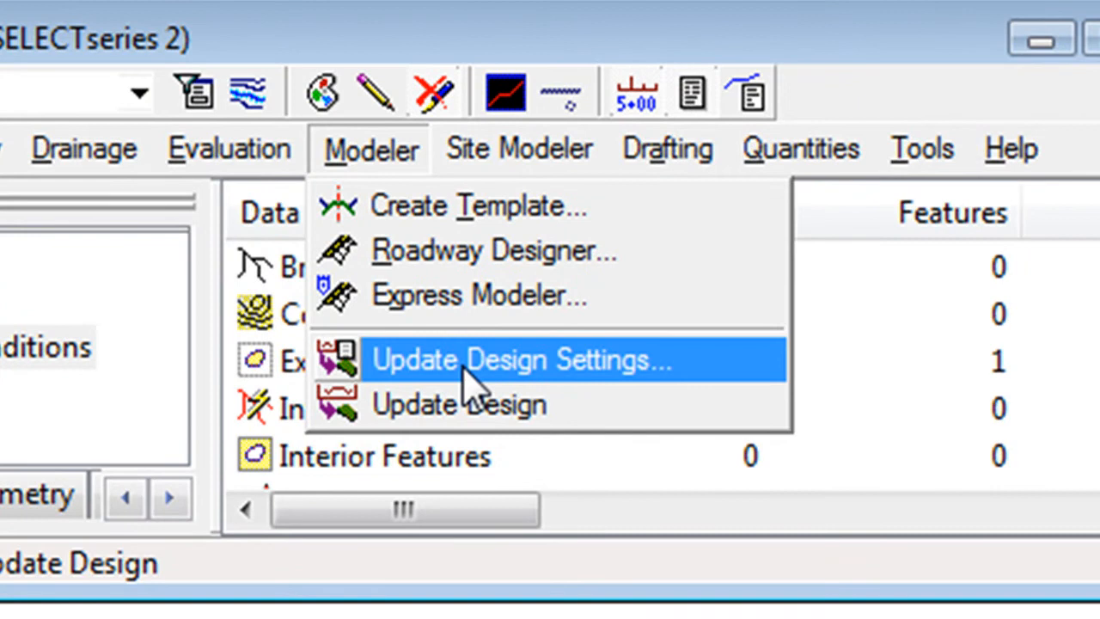
left_click(519, 359)
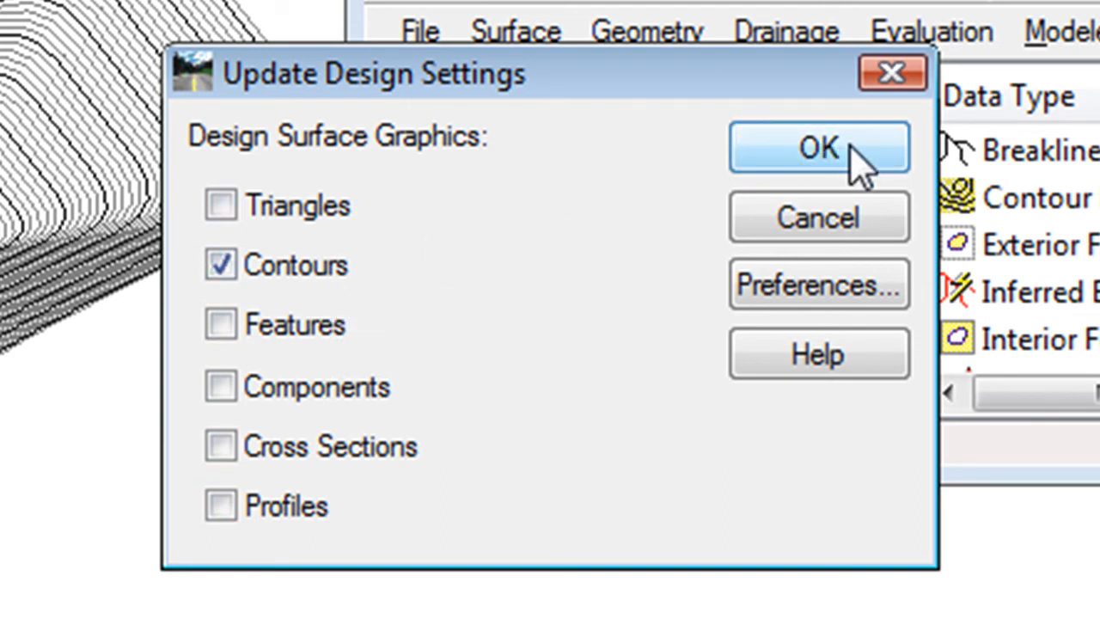
left_click(818, 148)
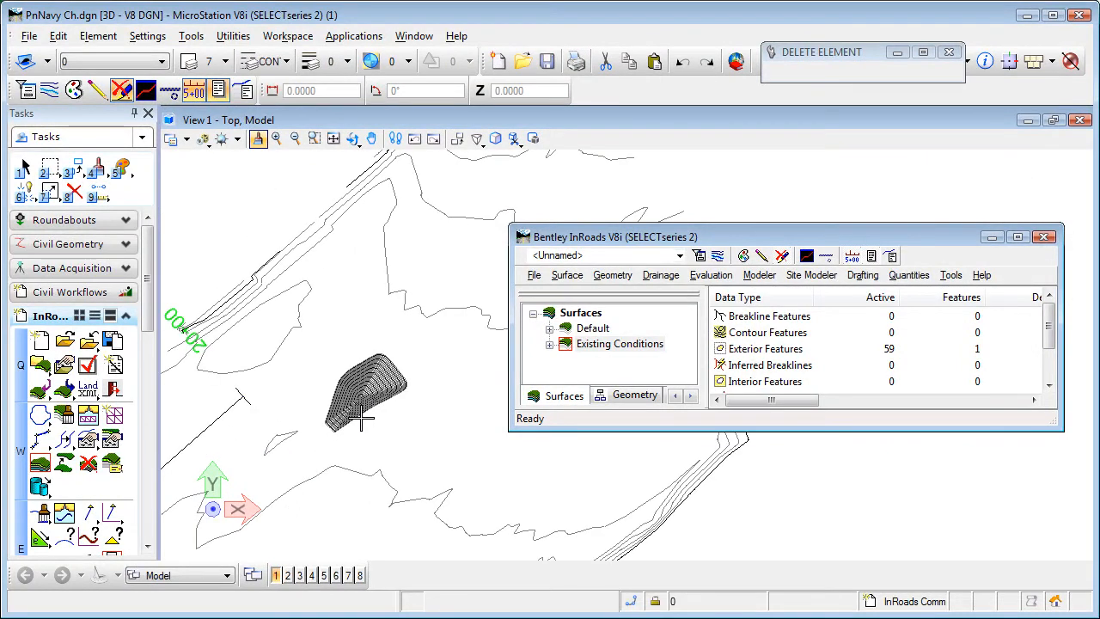
mouse_move(484, 433)
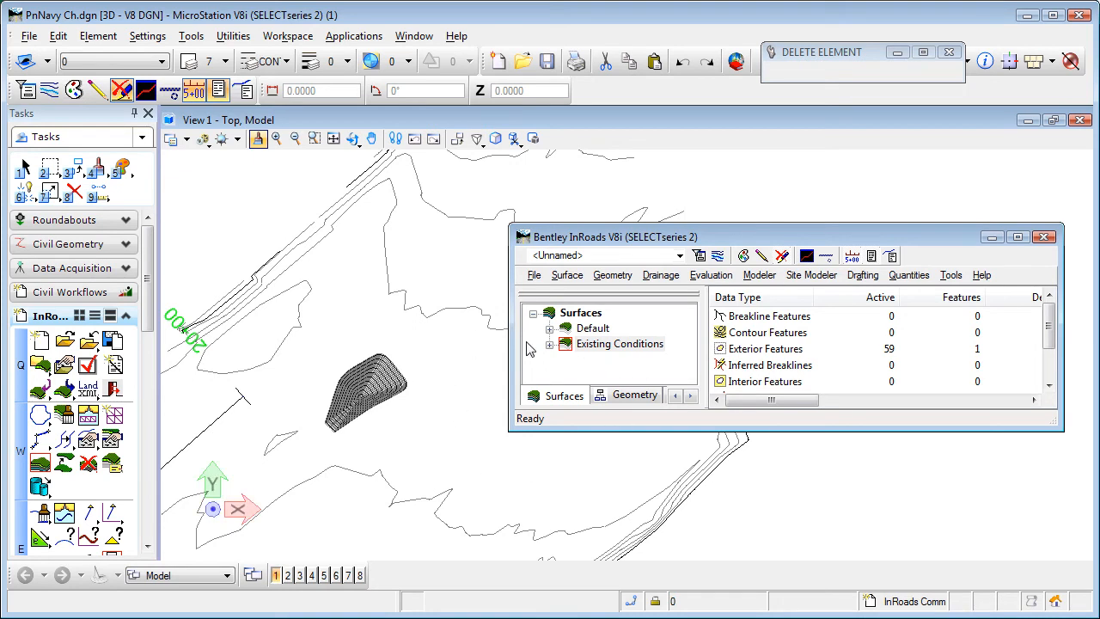
Step: Select the Existing Conditions surface for feature point editing
left_click(567, 275)
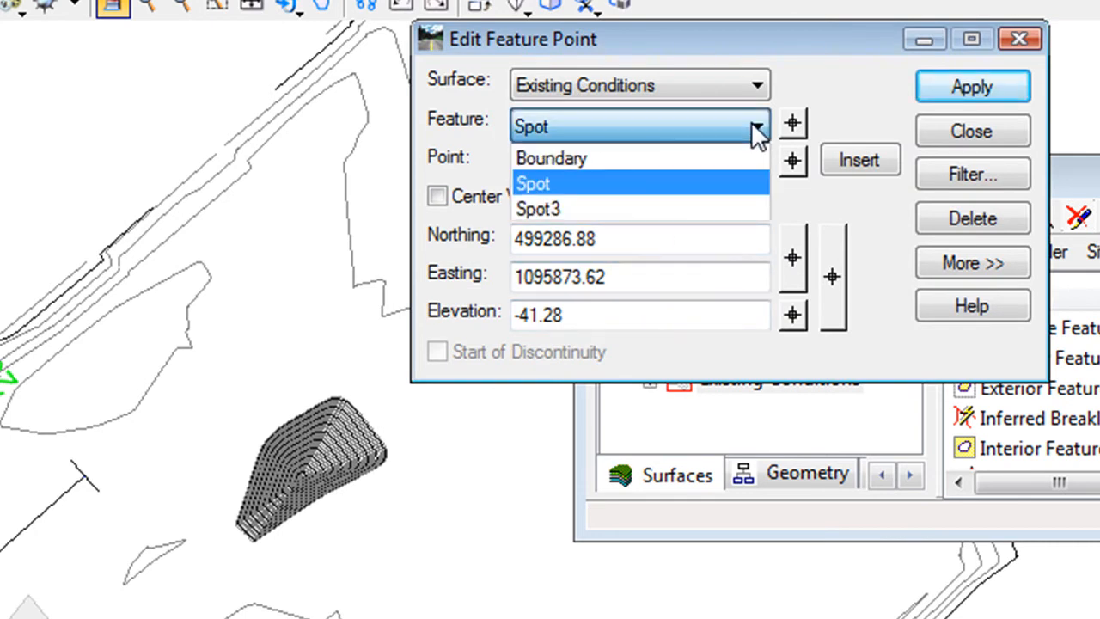
mouse_move(550, 159)
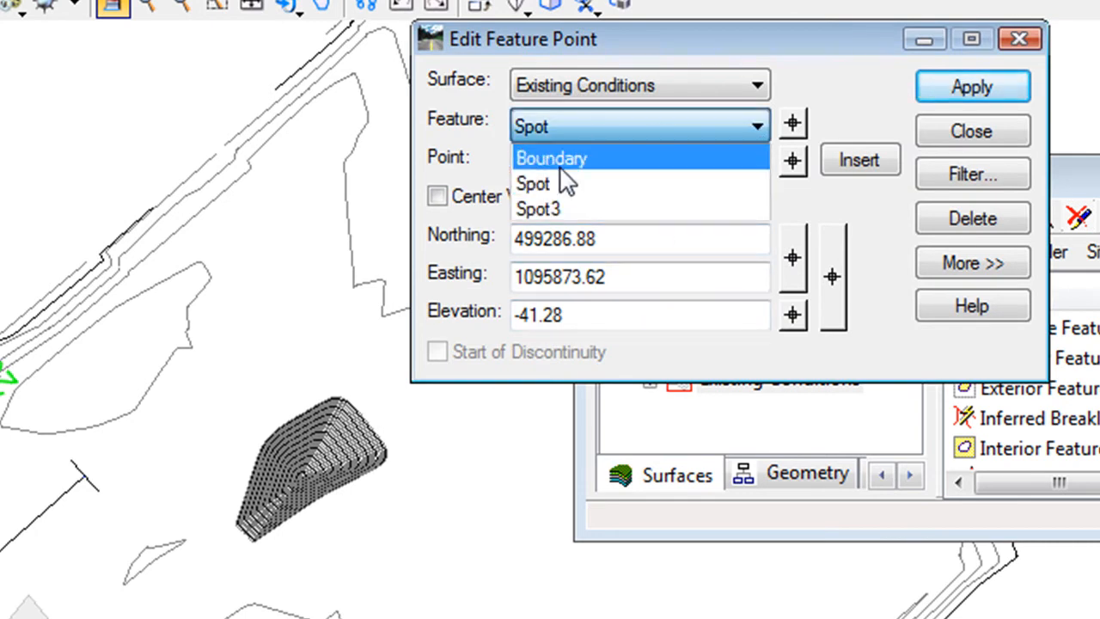
Step: Apply elevation -48.07 to Spot point 67 of 337 and close Edit Feature Point
left_click(532, 182)
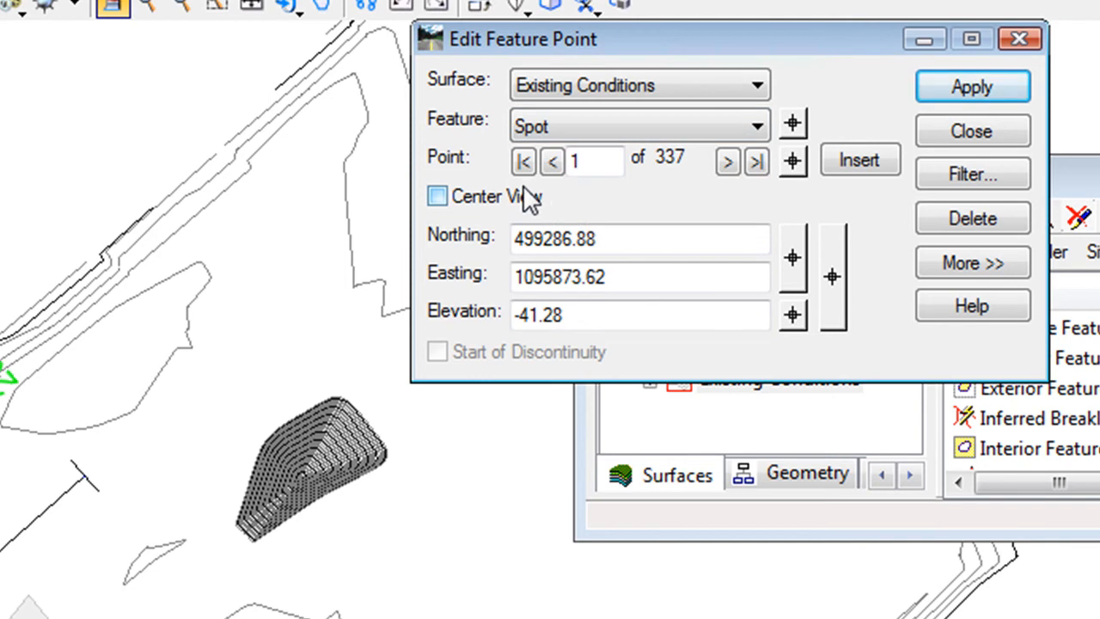
left_click(971, 131)
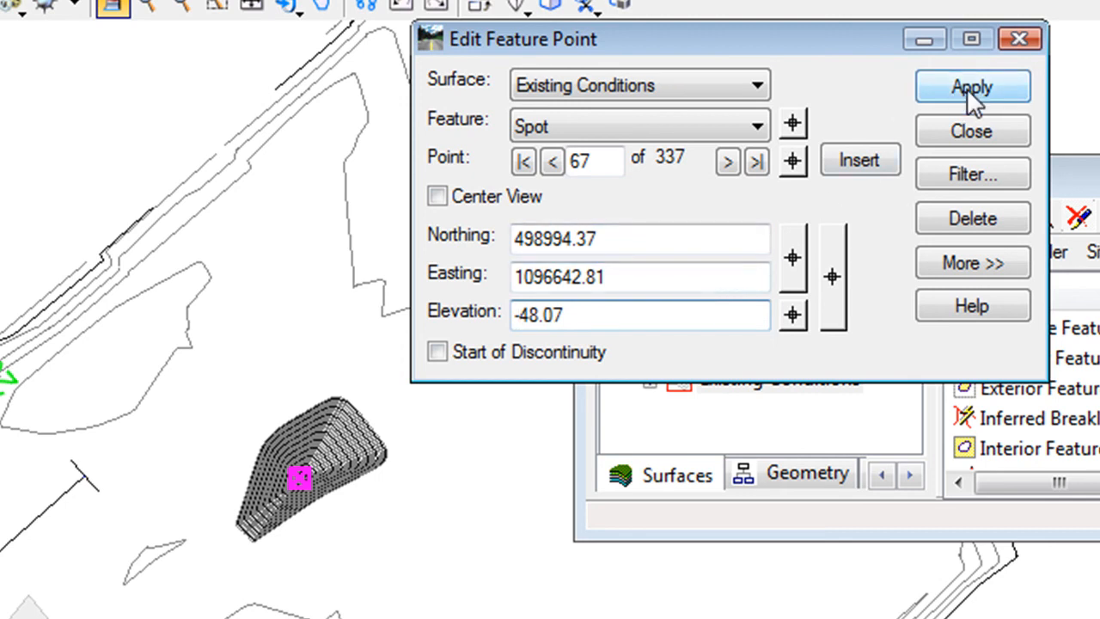
left_click(973, 86)
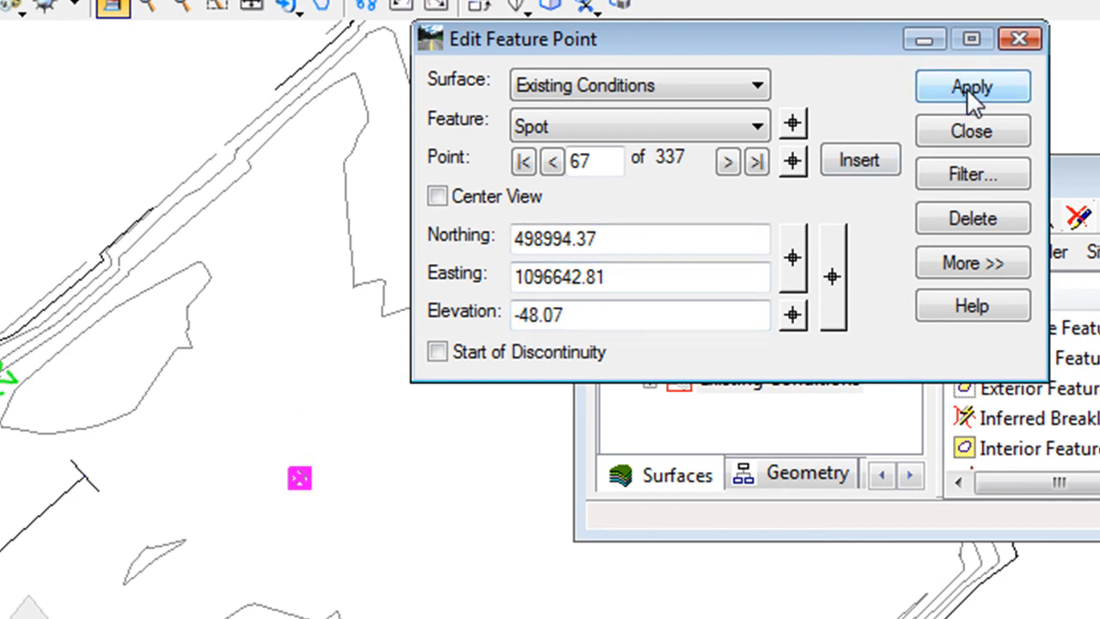
left_click(971, 130)
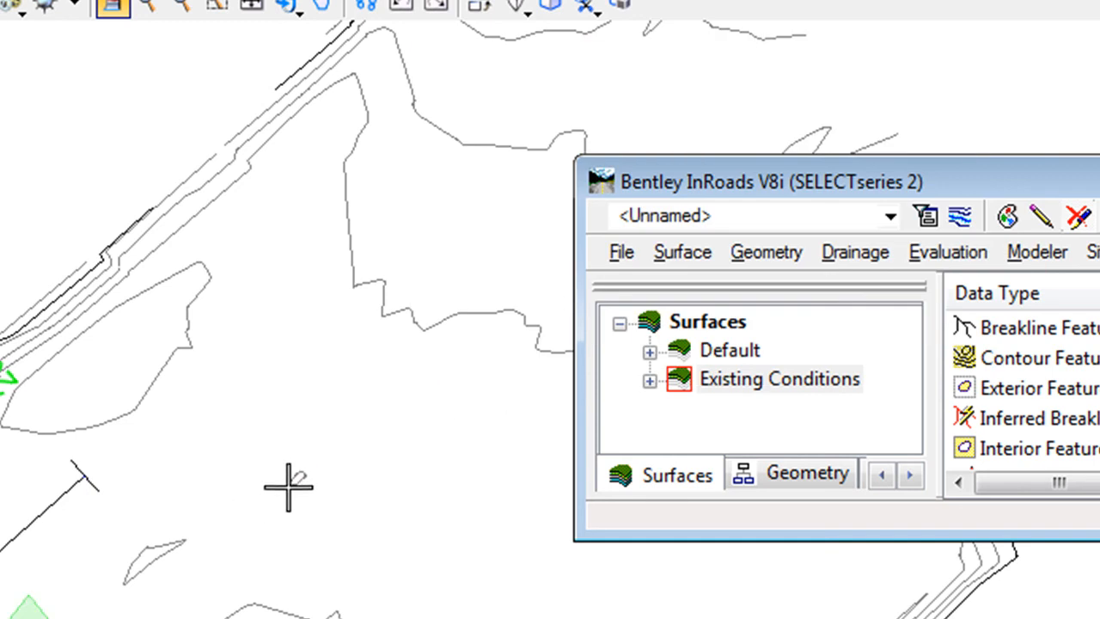